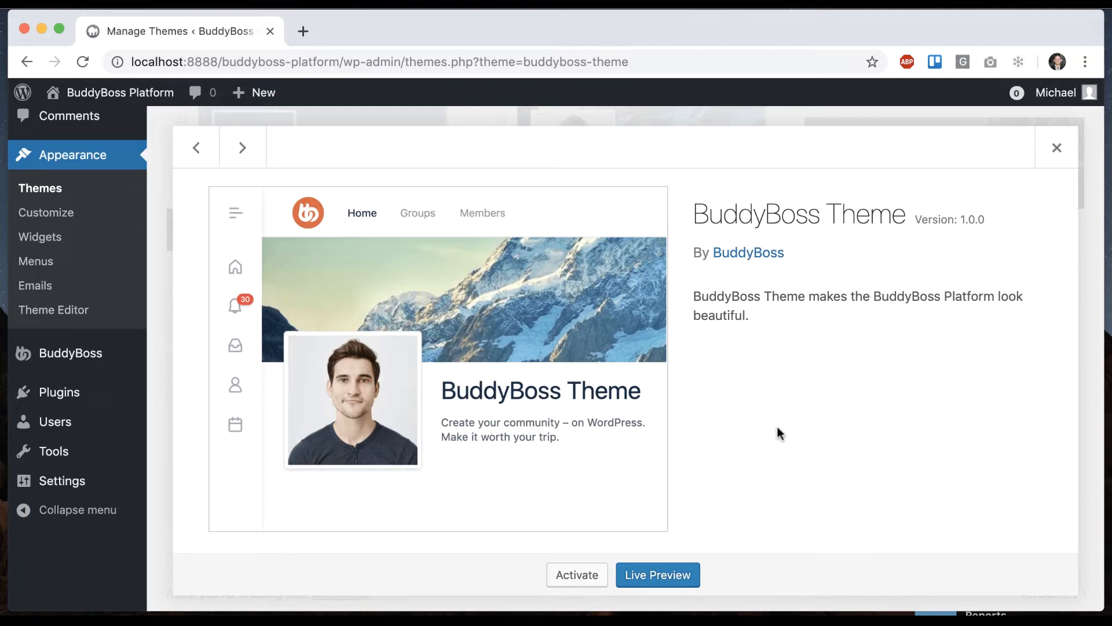
mouse_move(768, 462)
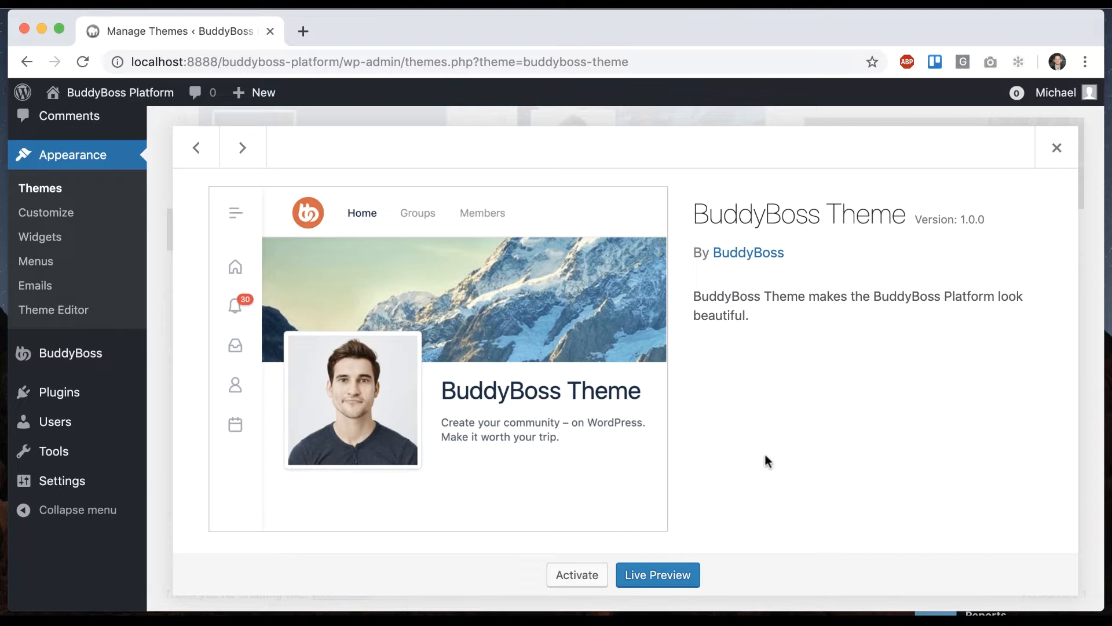
Close the BuddyBoss Theme details overlay to return to the installed themes
click(1056, 148)
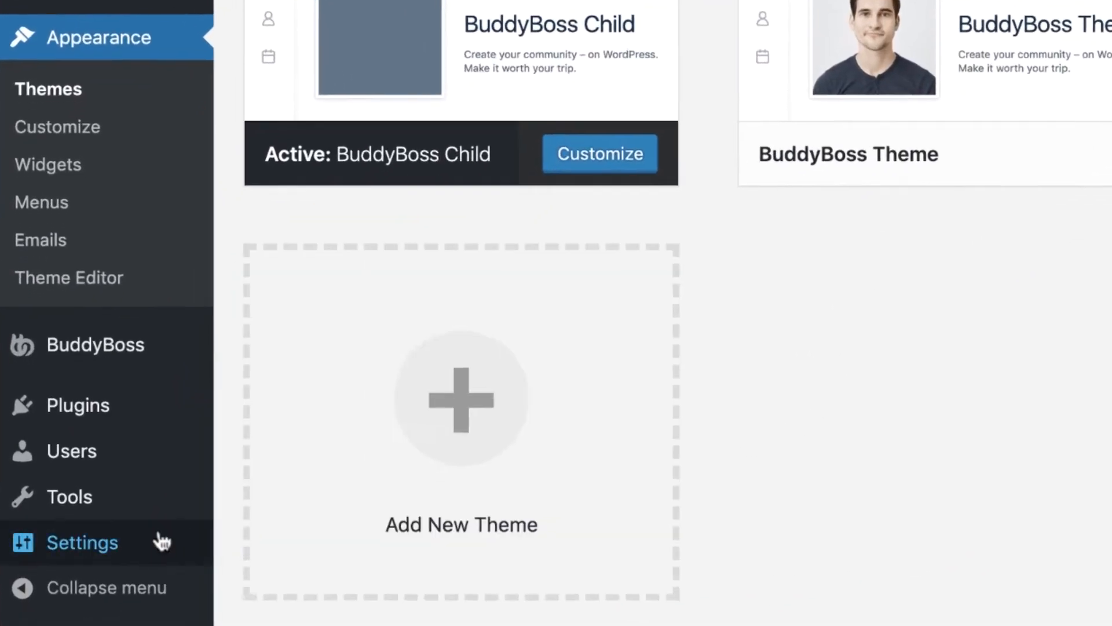
In General Settings, browse the Site Language list and keep English (United States)
click(82, 542)
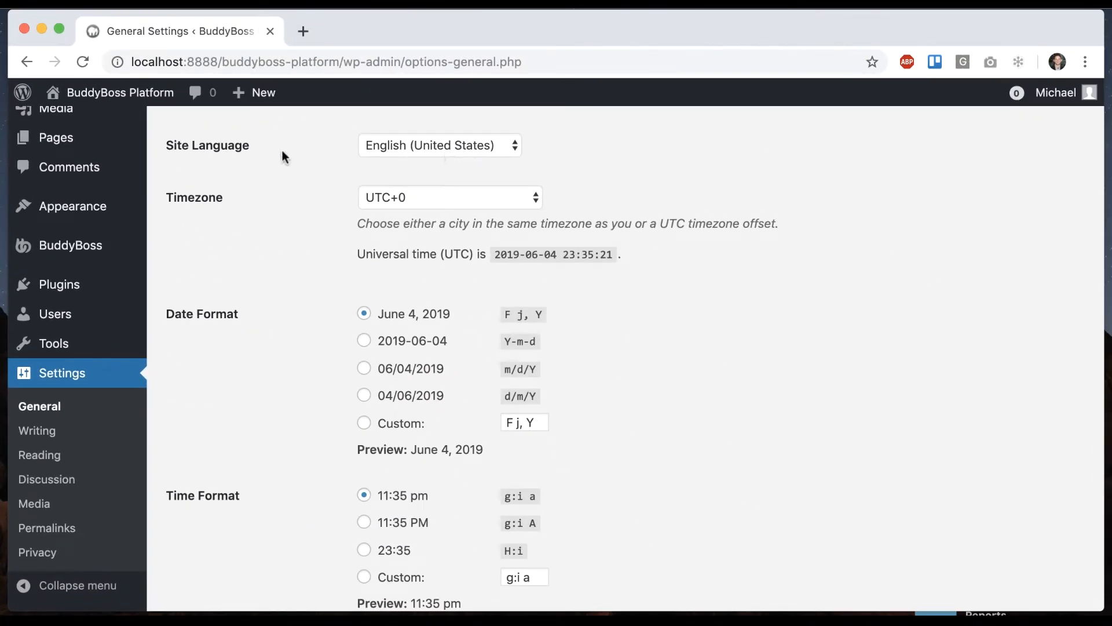
click(438, 146)
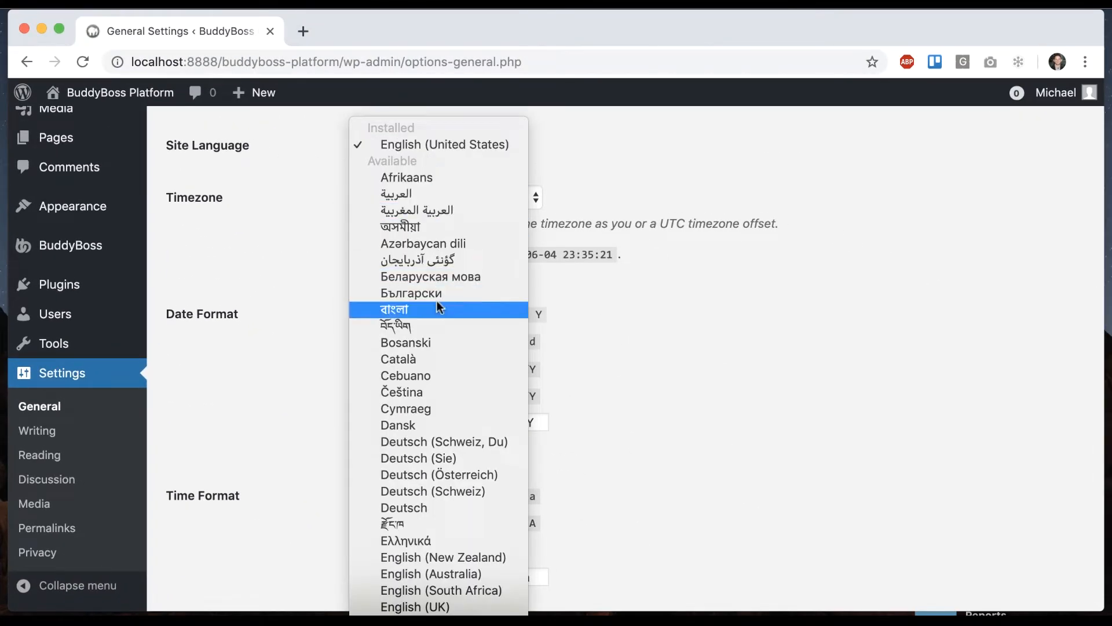
mouse_move(451, 209)
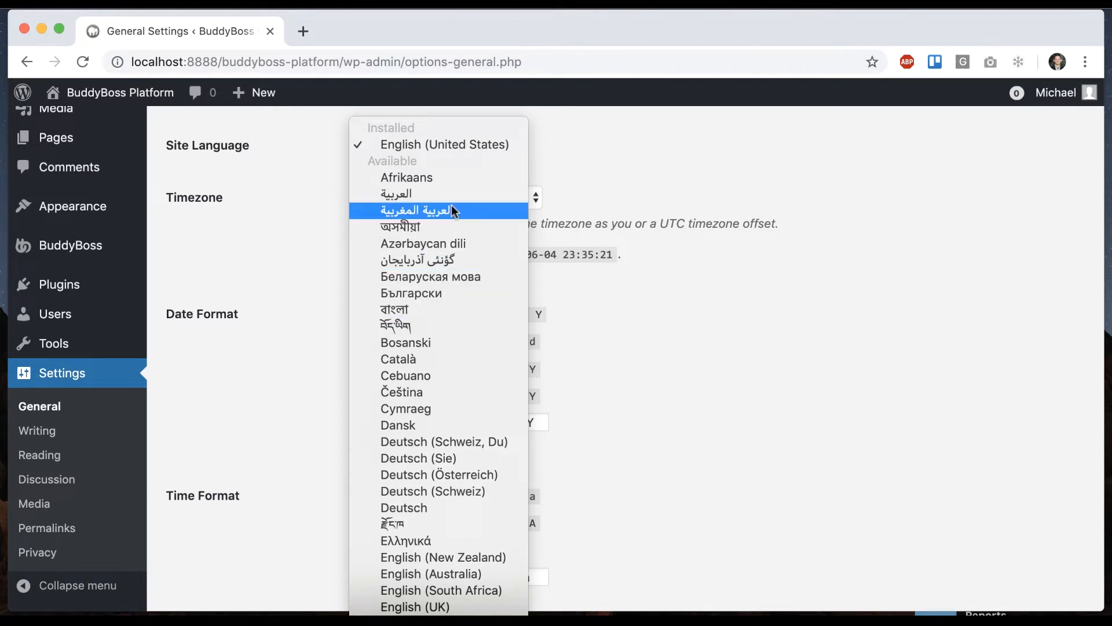
mouse_move(430, 144)
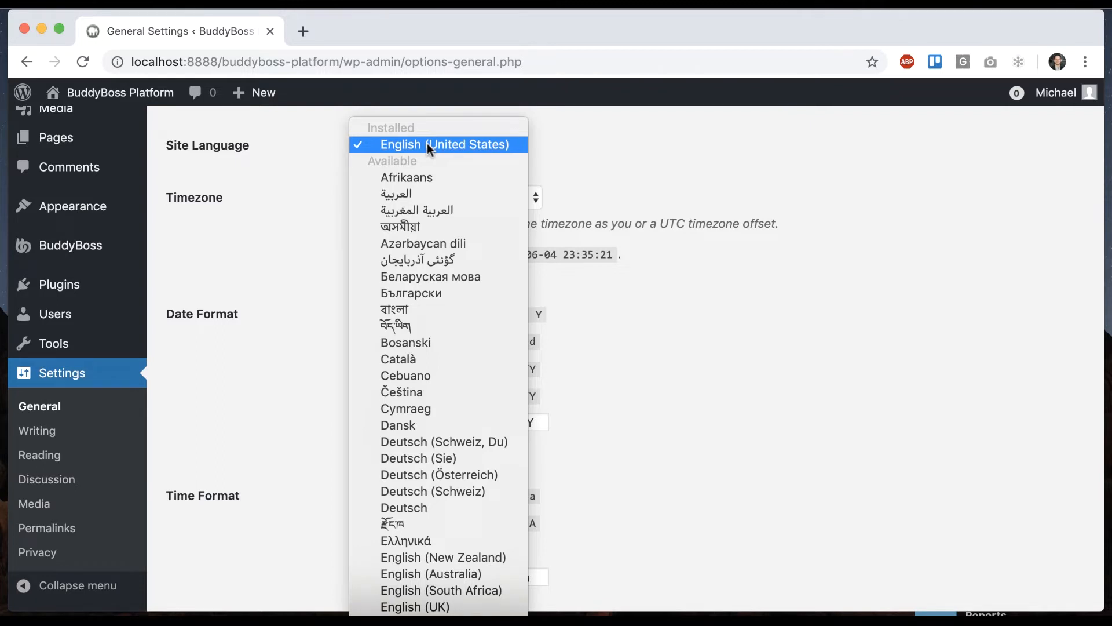
mouse_move(447, 259)
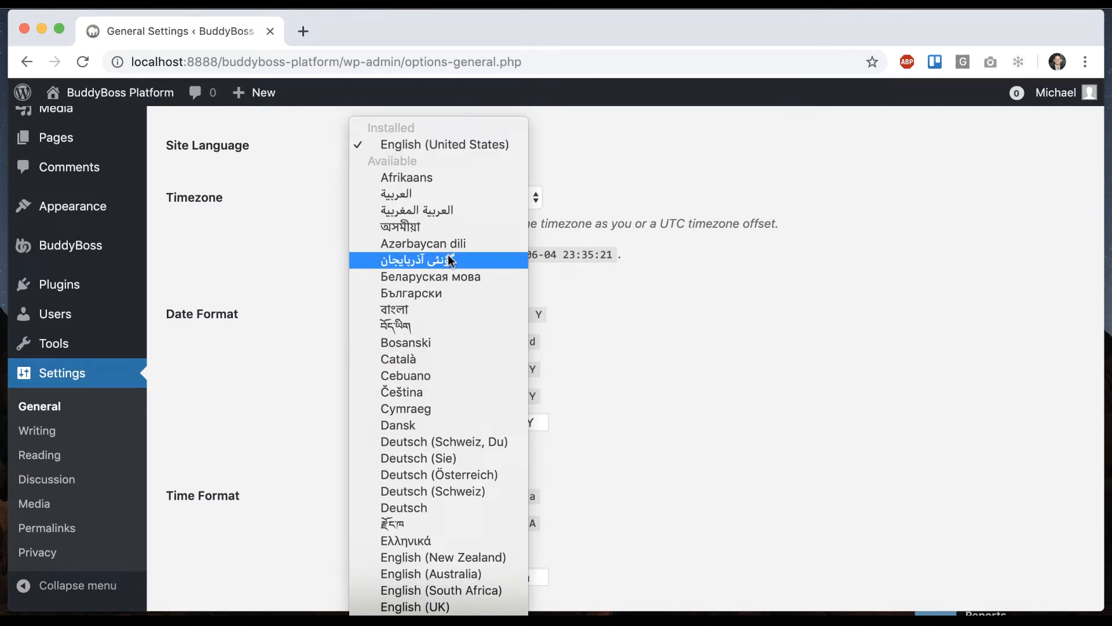
click(440, 145)
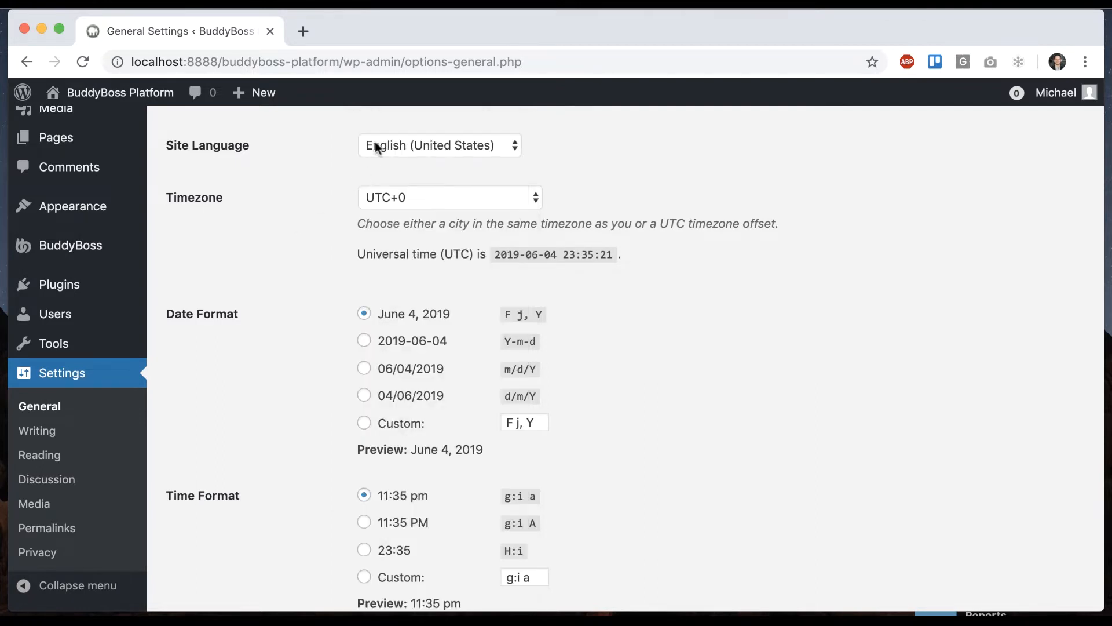
scroll(down, 3)
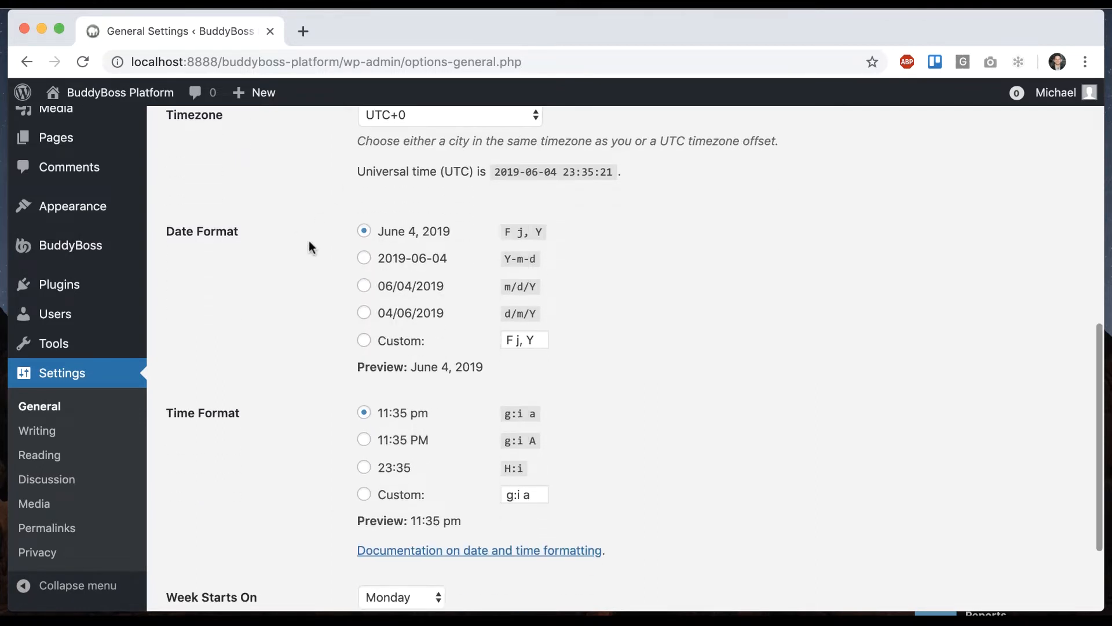
mouse_move(59, 284)
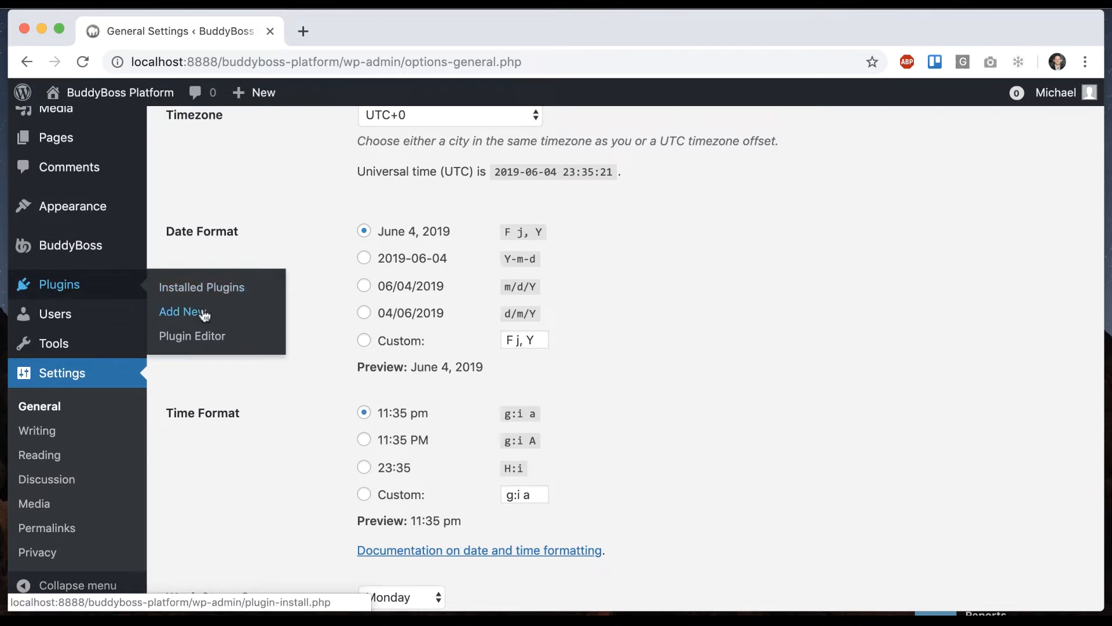
Search Add New Plugins for 'loco translate', then install and activate Loco Translate
click(181, 312)
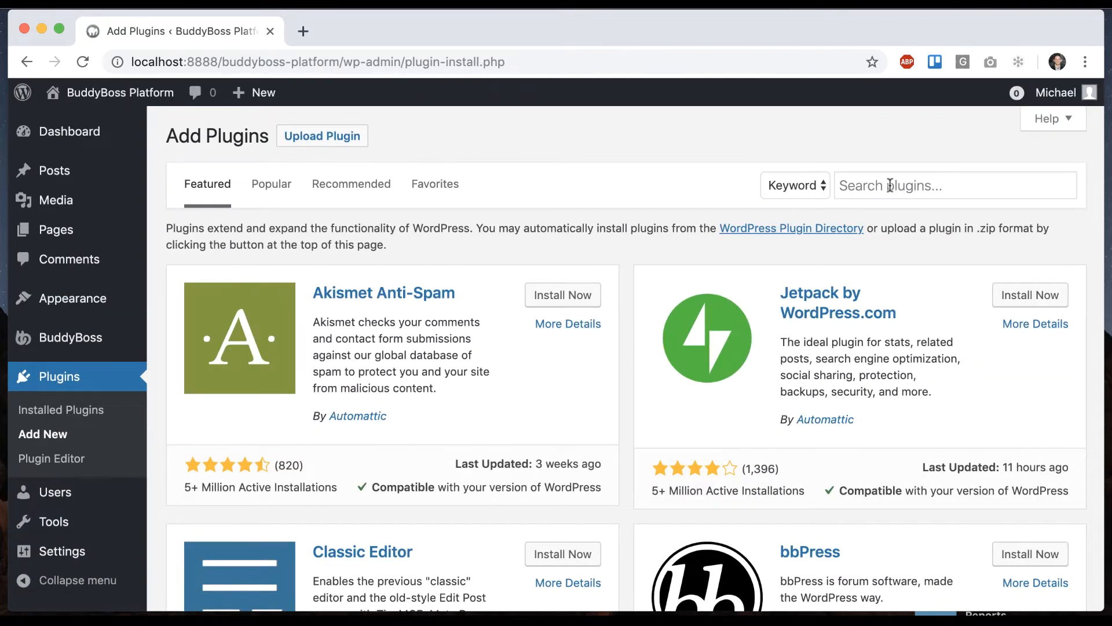
text(loco translate)
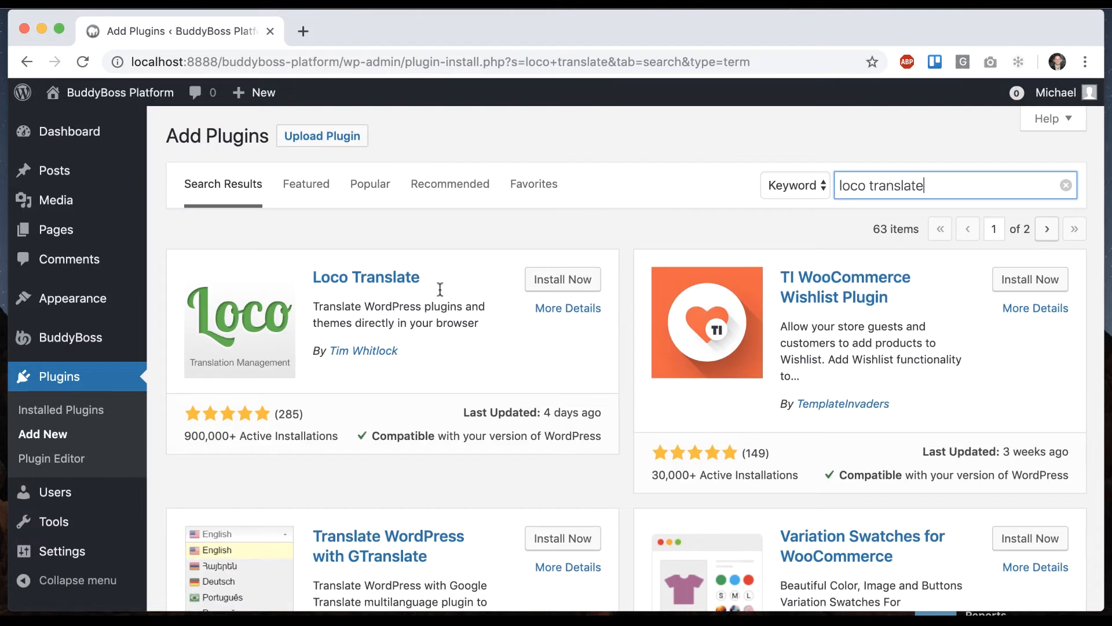
mouse_move(237, 436)
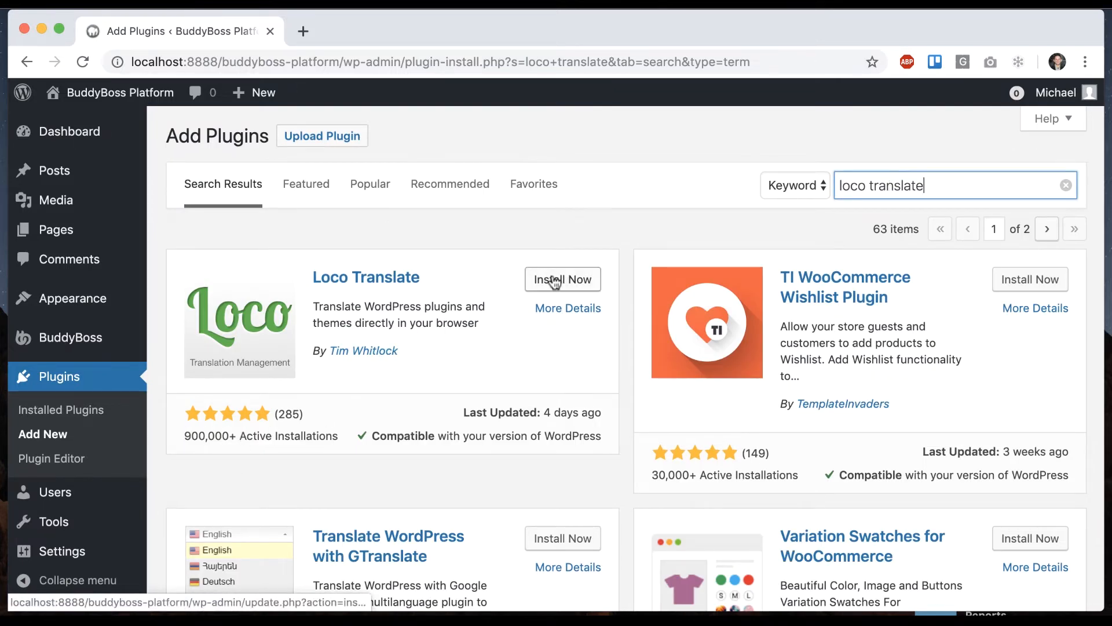
click(563, 278)
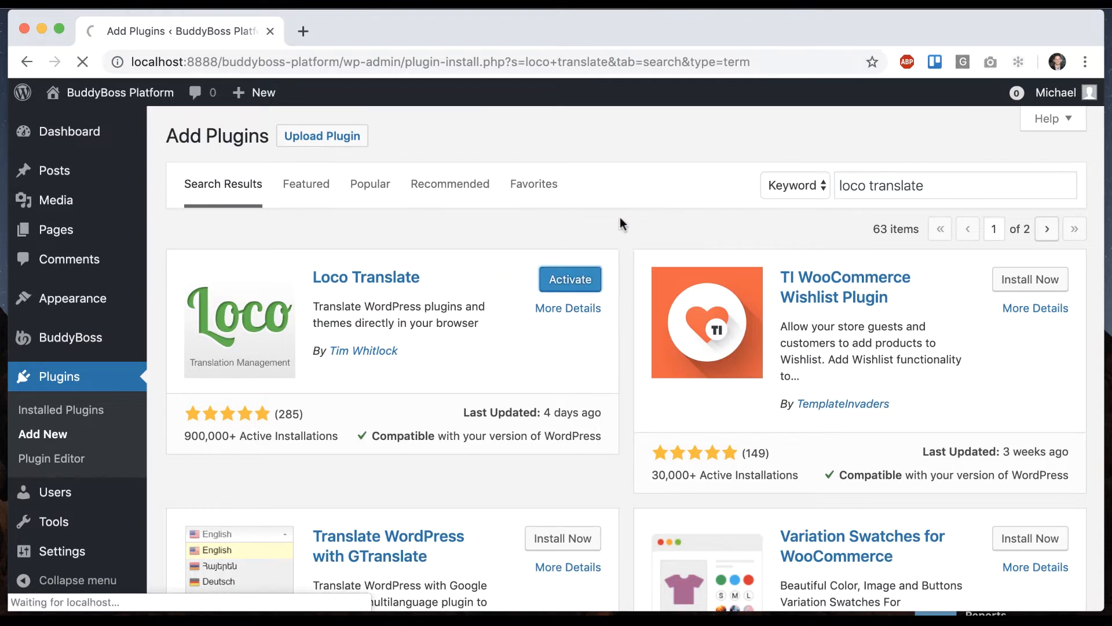
click(569, 279)
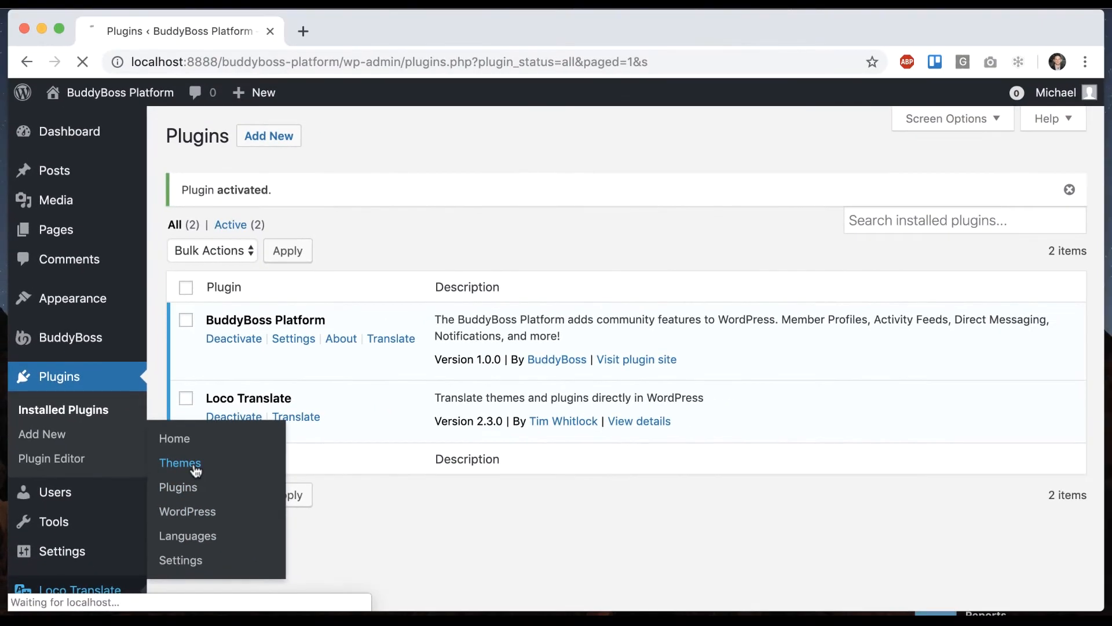
Open BuddyBoss Theme under Loco Translate's Themes and start a New language
click(180, 463)
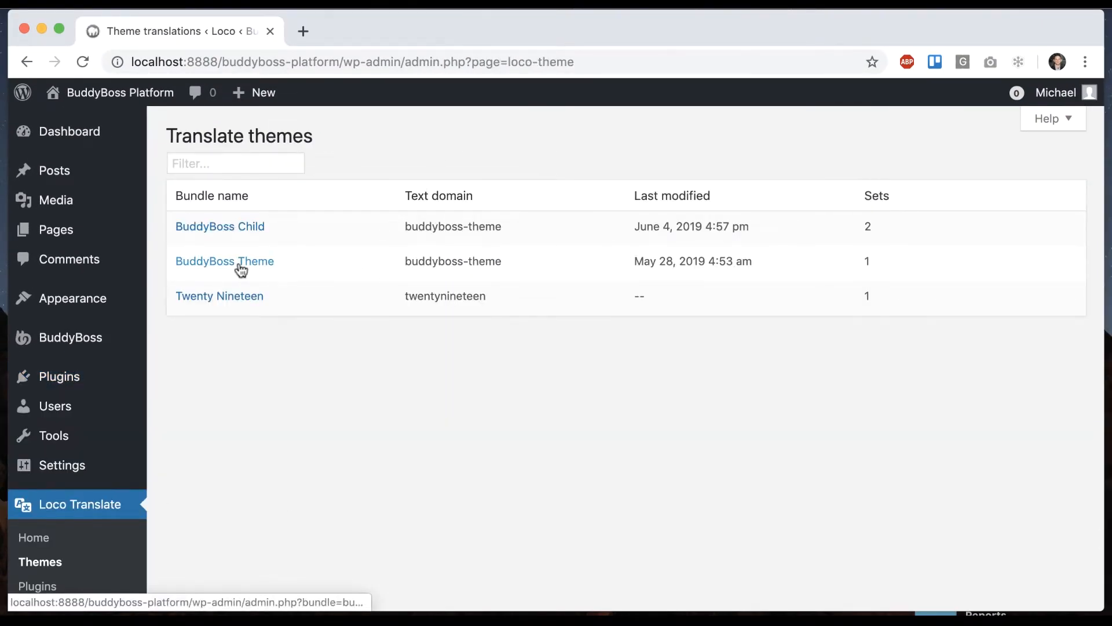
click(224, 261)
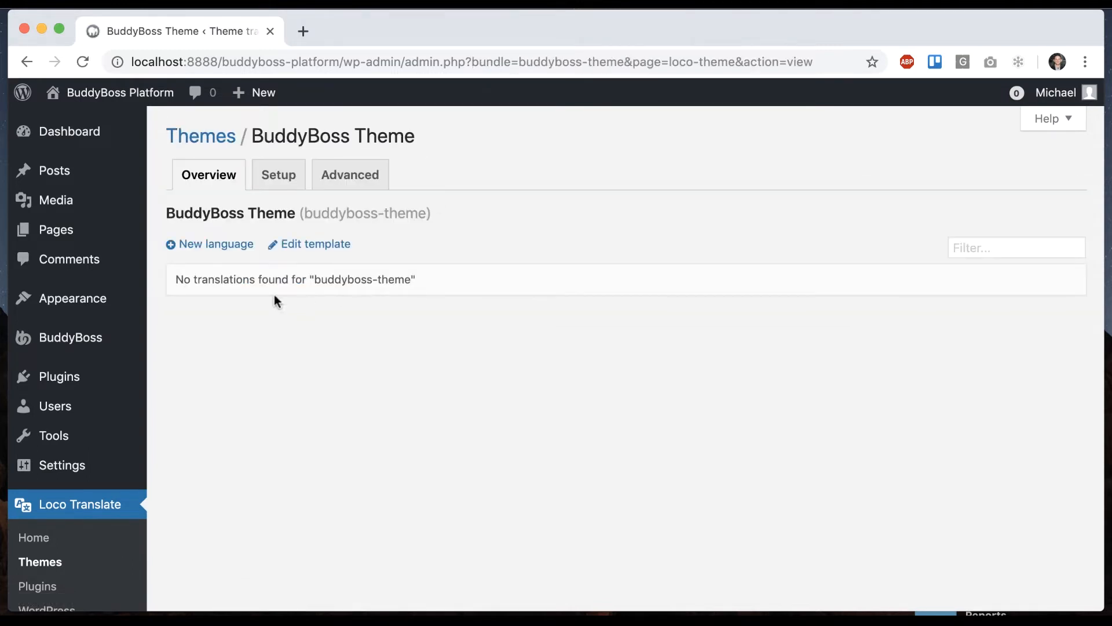
mouse_move(415, 278)
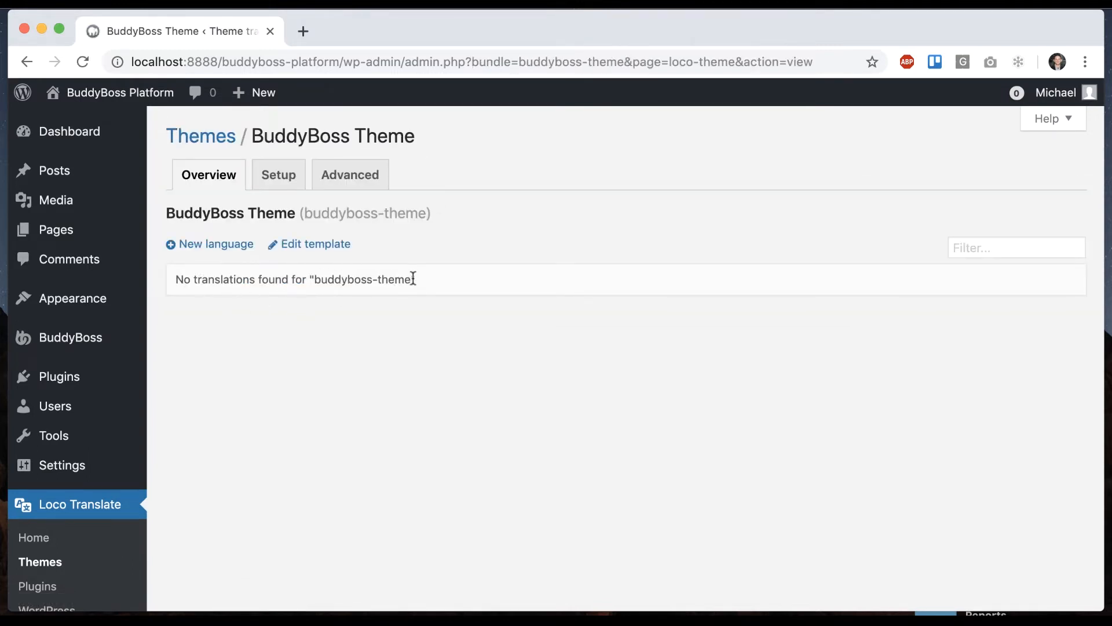
click(216, 243)
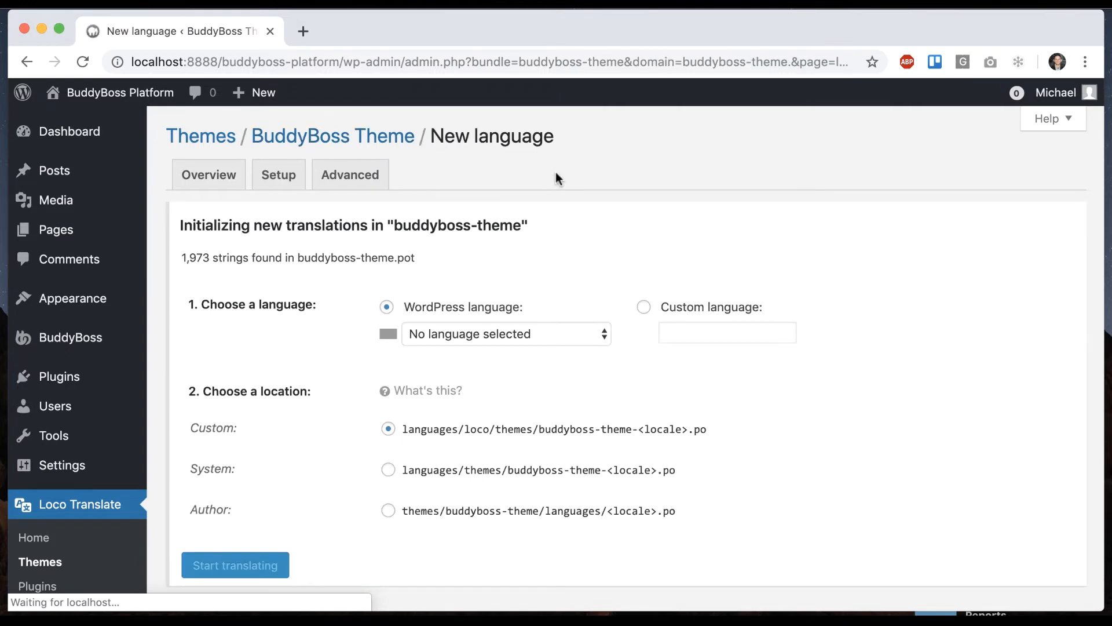
Create an English (United States) translation in the System location and start translating
click(505, 333)
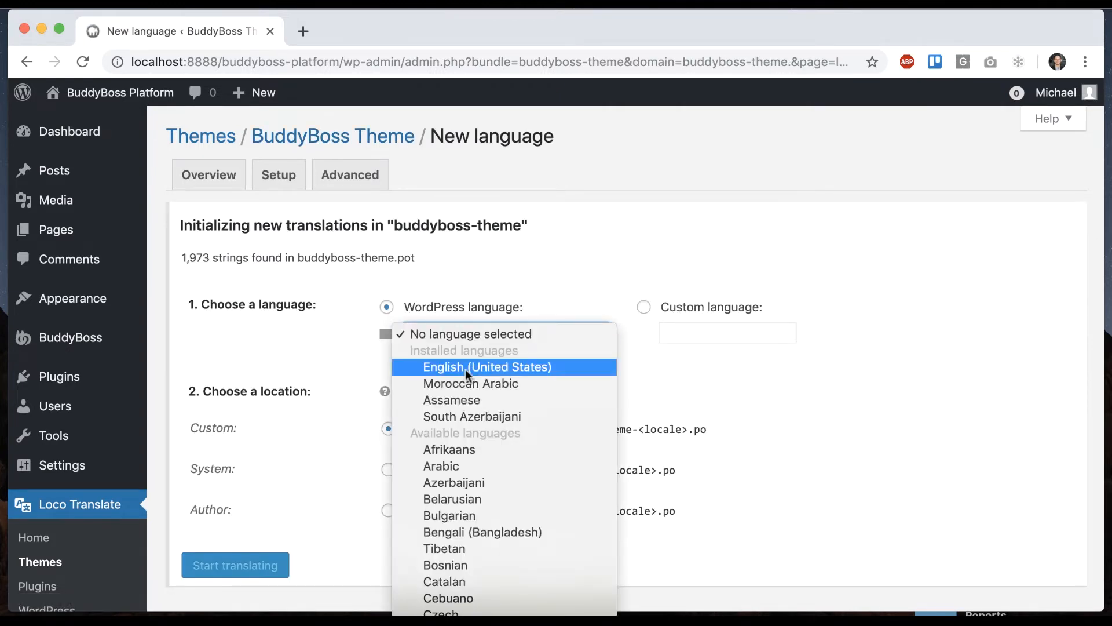
click(487, 367)
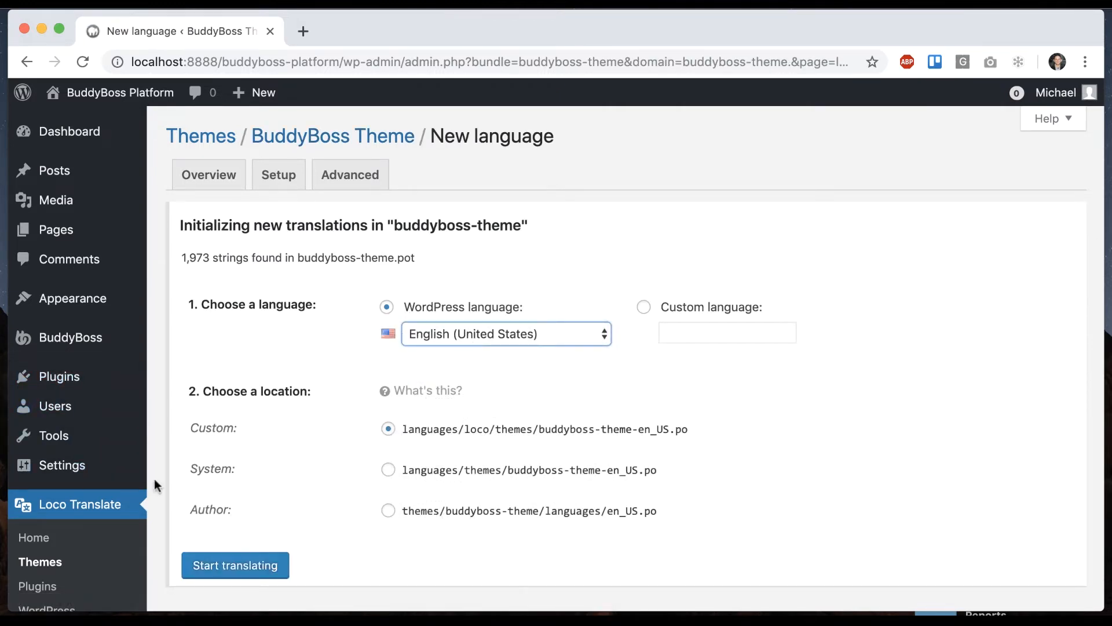
scroll(down, 3)
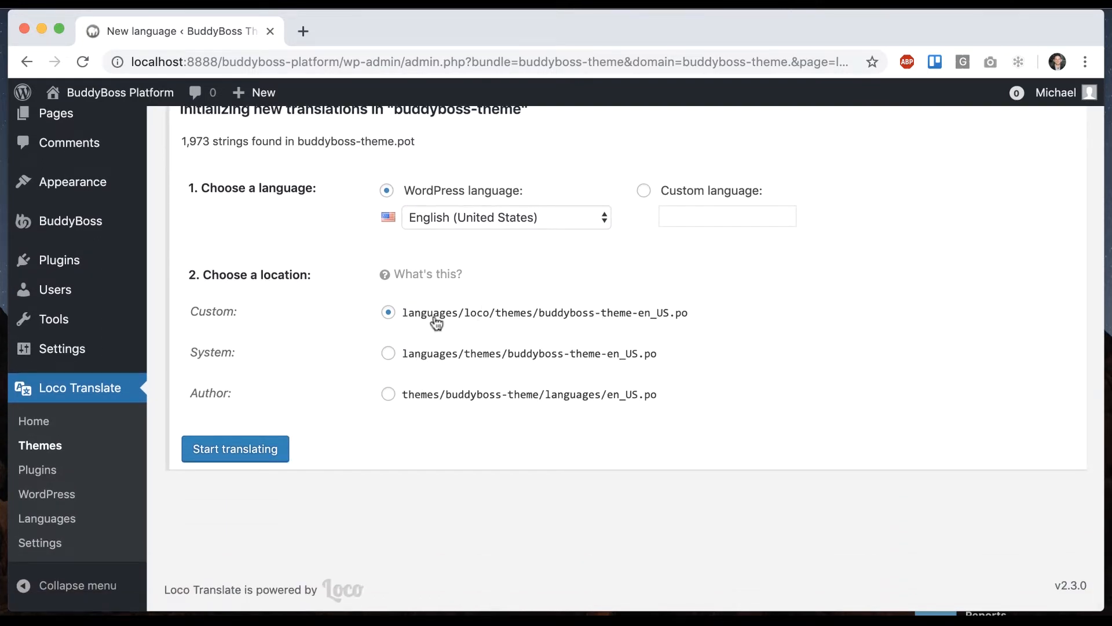
mouse_move(483, 282)
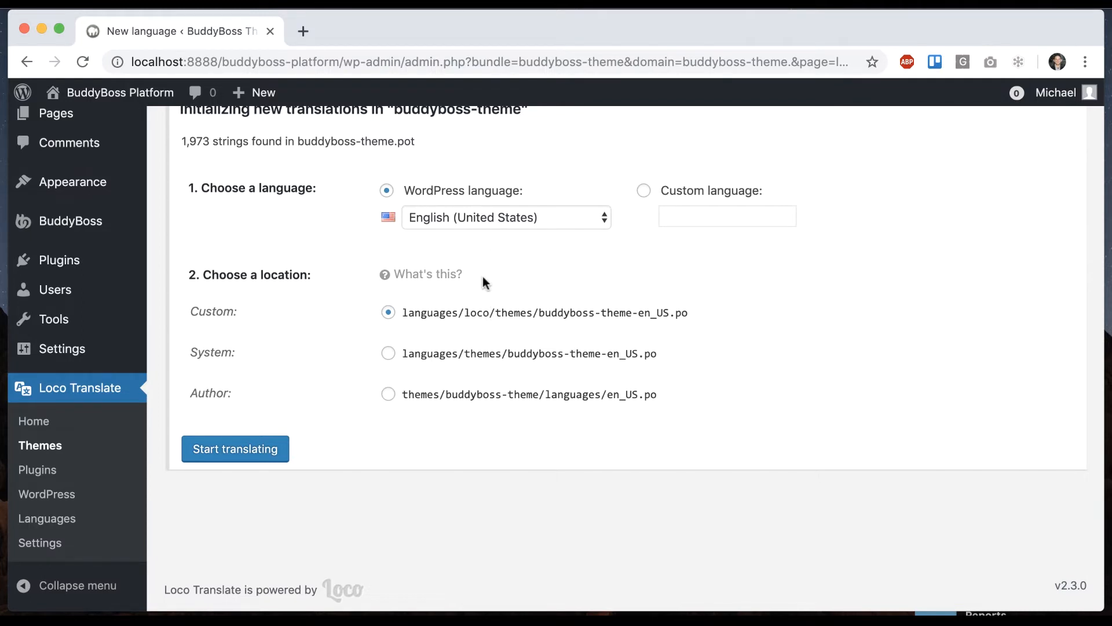
click(388, 401)
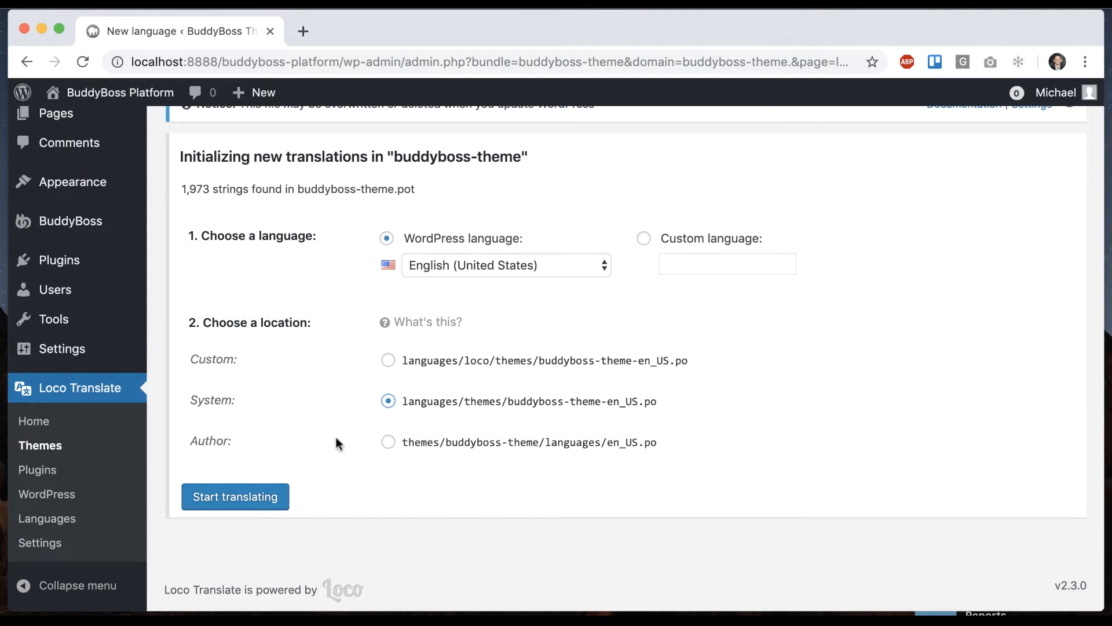
mouse_move(486, 439)
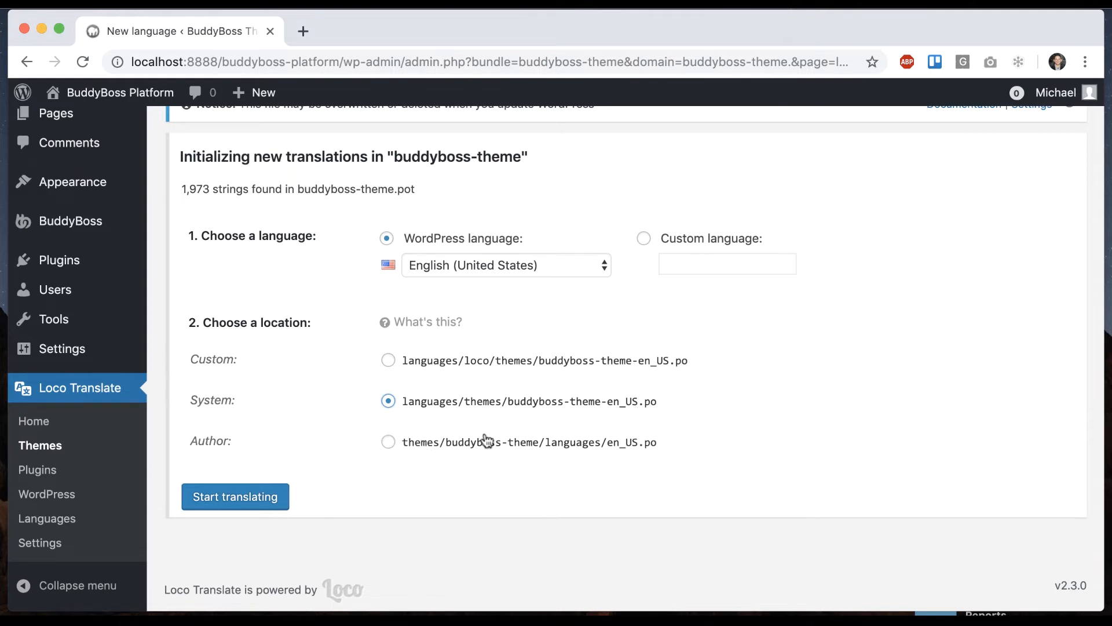
mouse_move(589, 451)
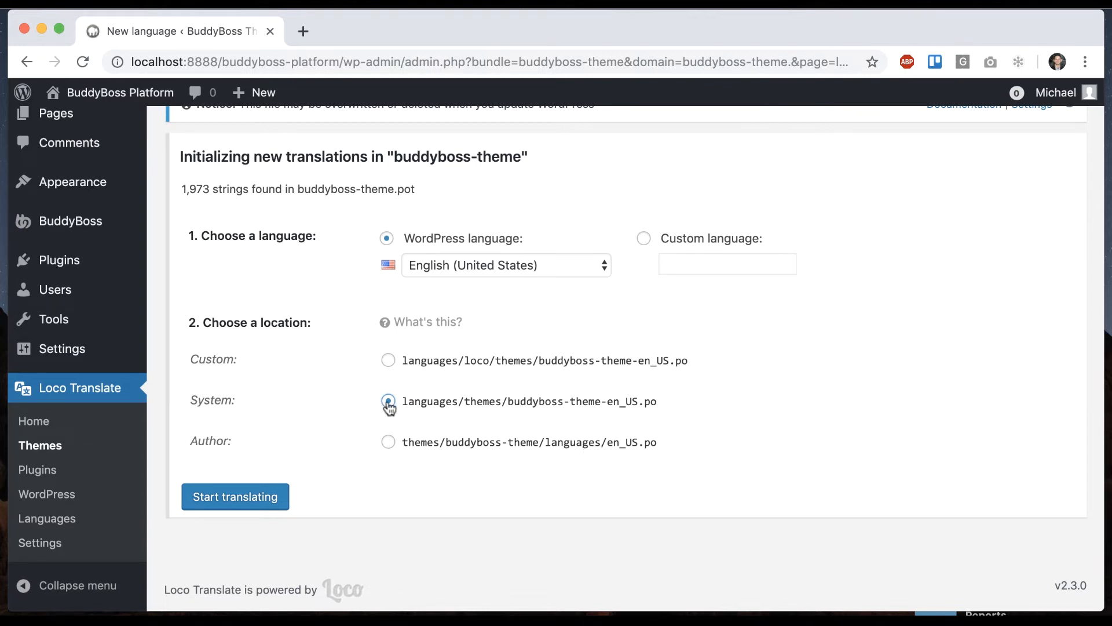
click(388, 400)
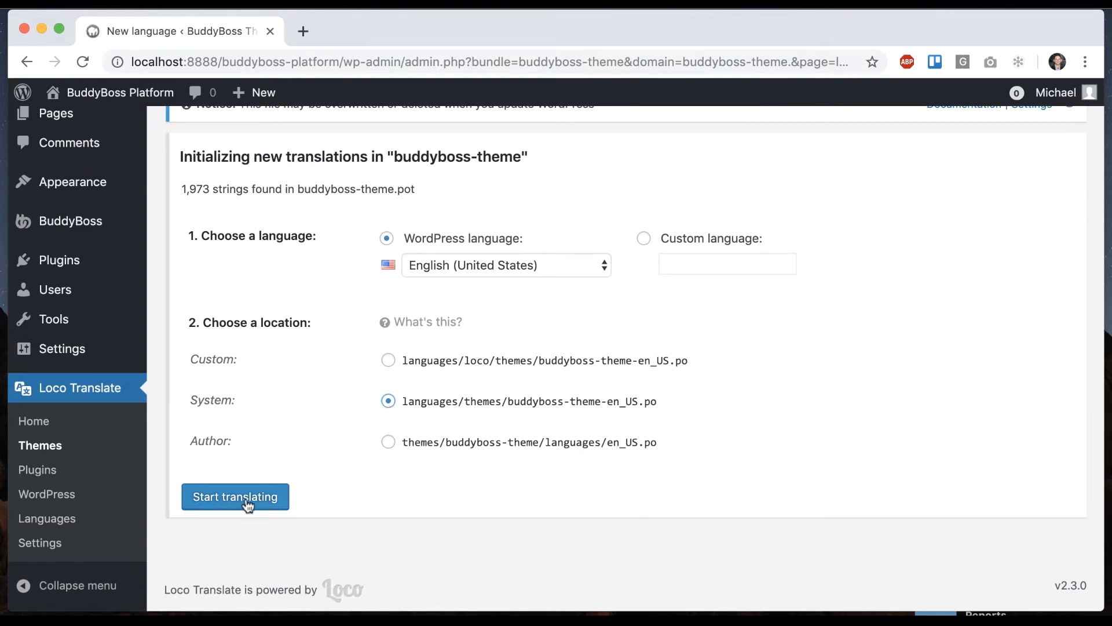
click(235, 496)
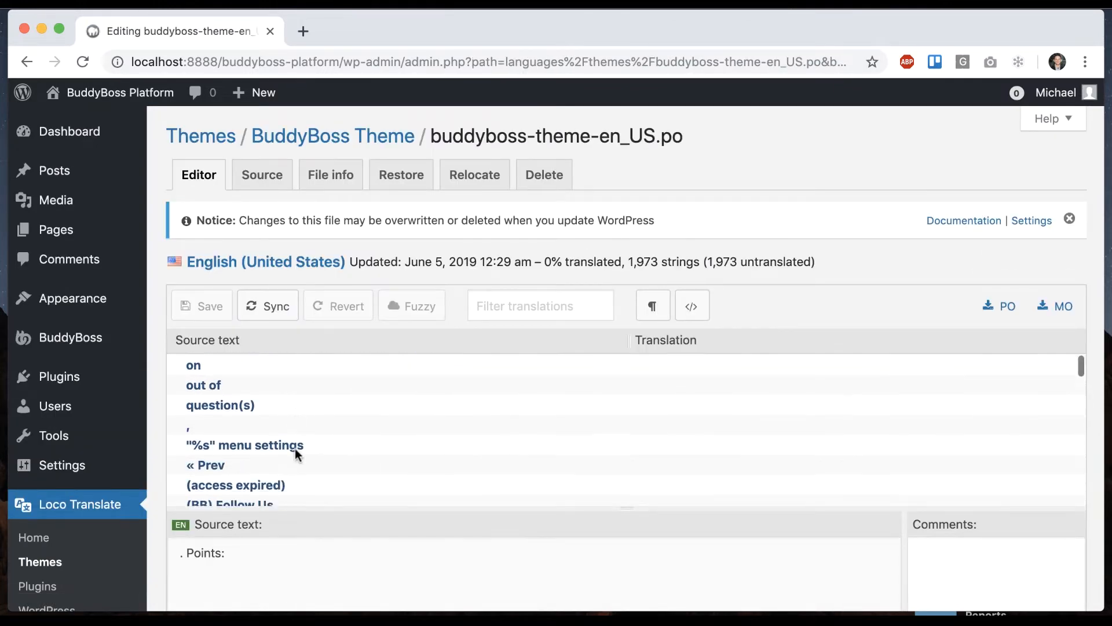
Filter the BuddyBoss Theme translation strings by 'Edit Profile', then switch browser tabs
scroll(down, 3)
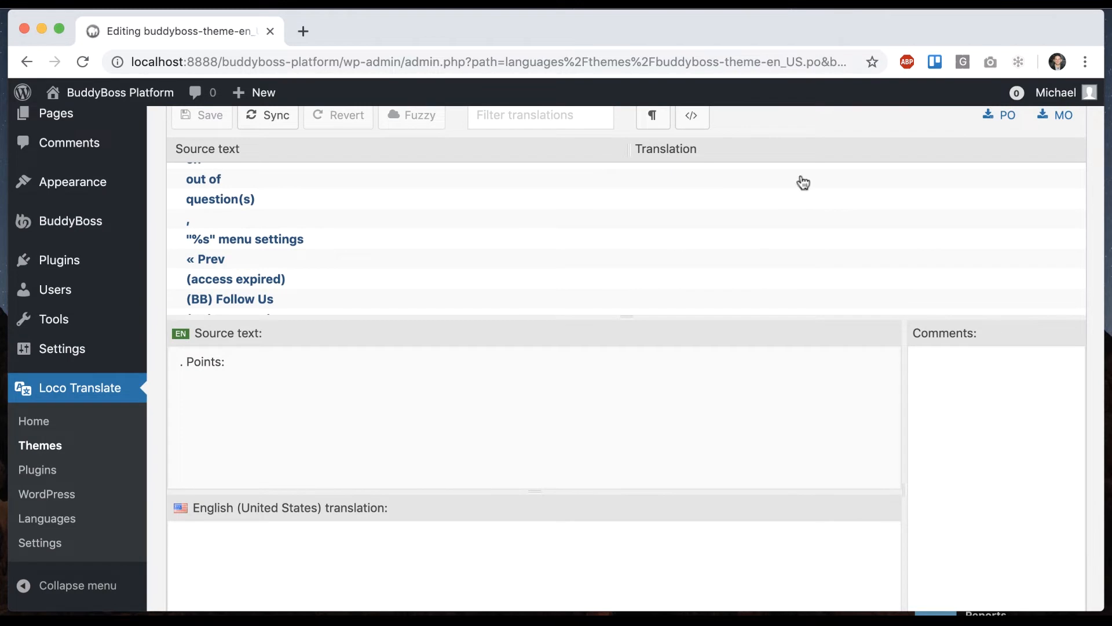
click(1056, 92)
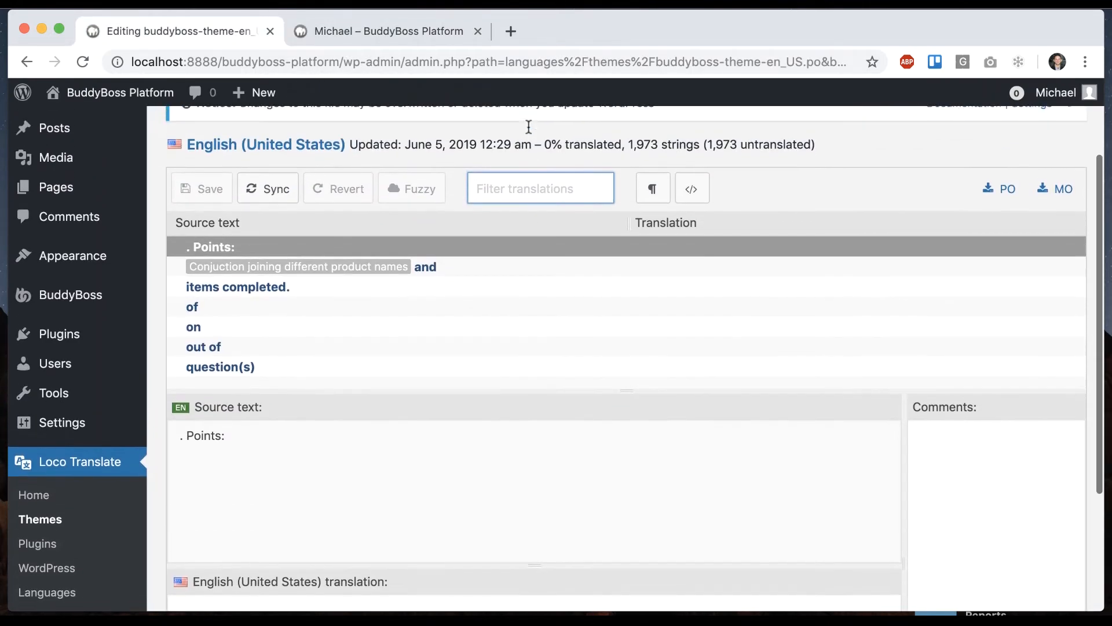
text(Edit Profi)
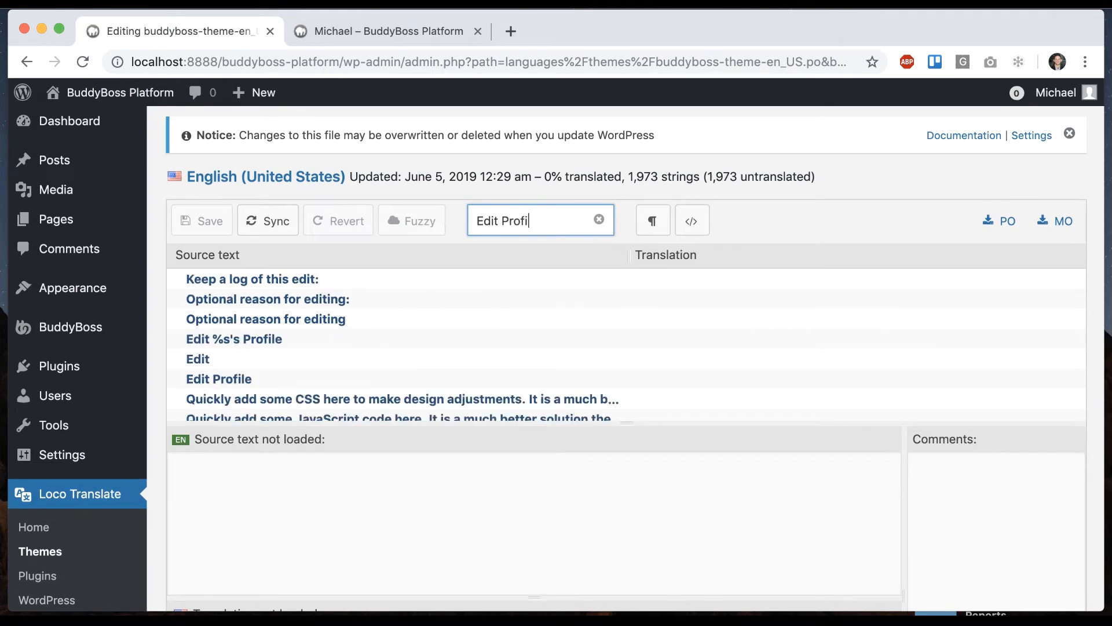
text(e)
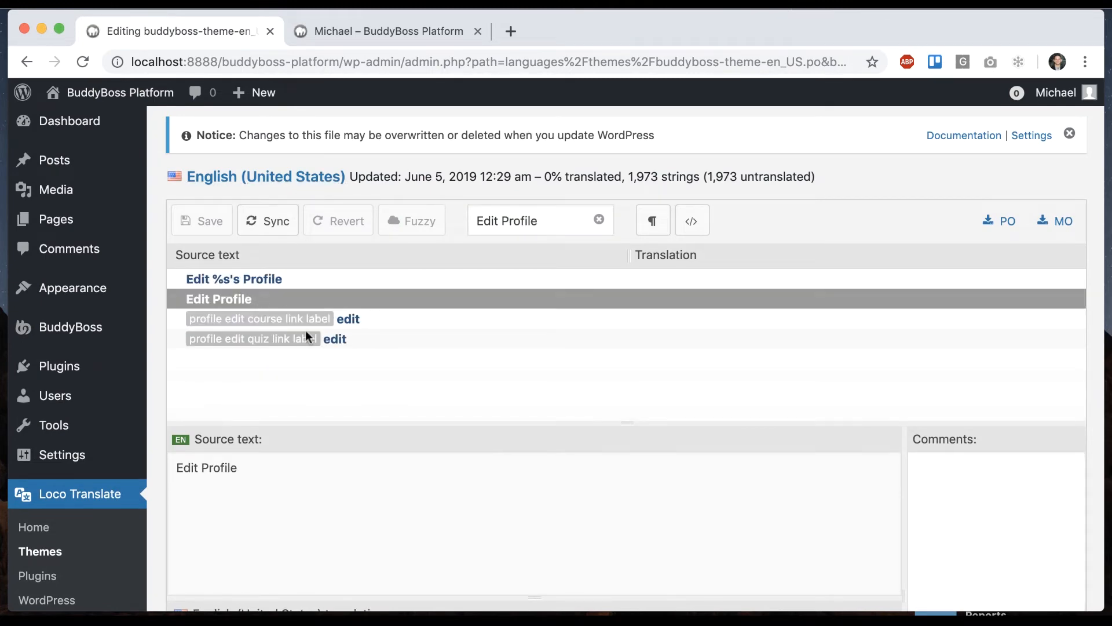
scroll(down, 3)
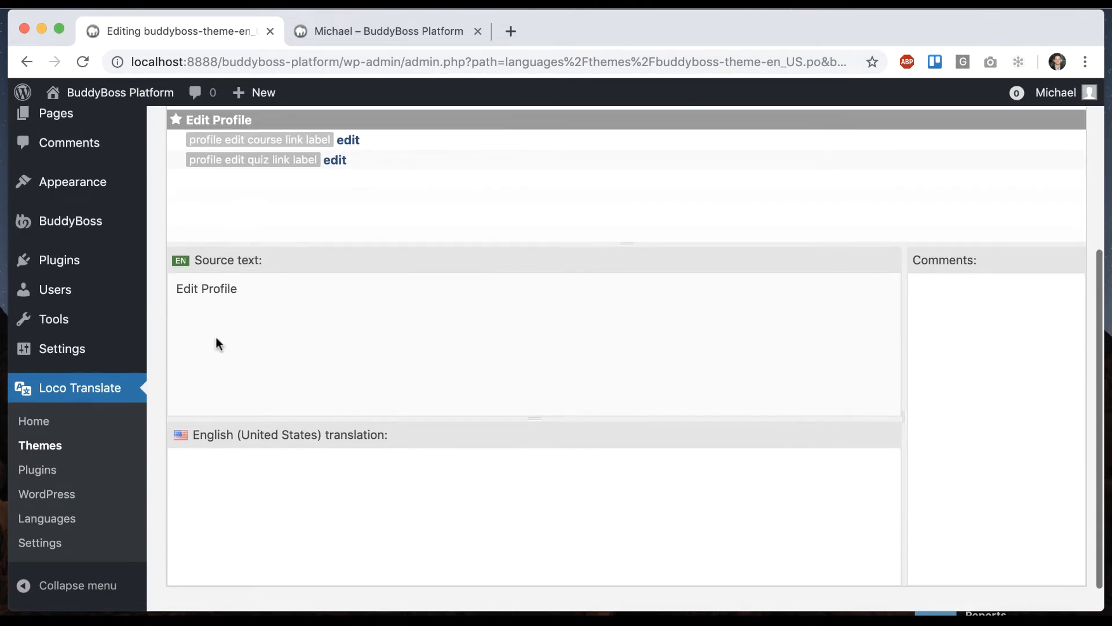
text(Edit Profile)
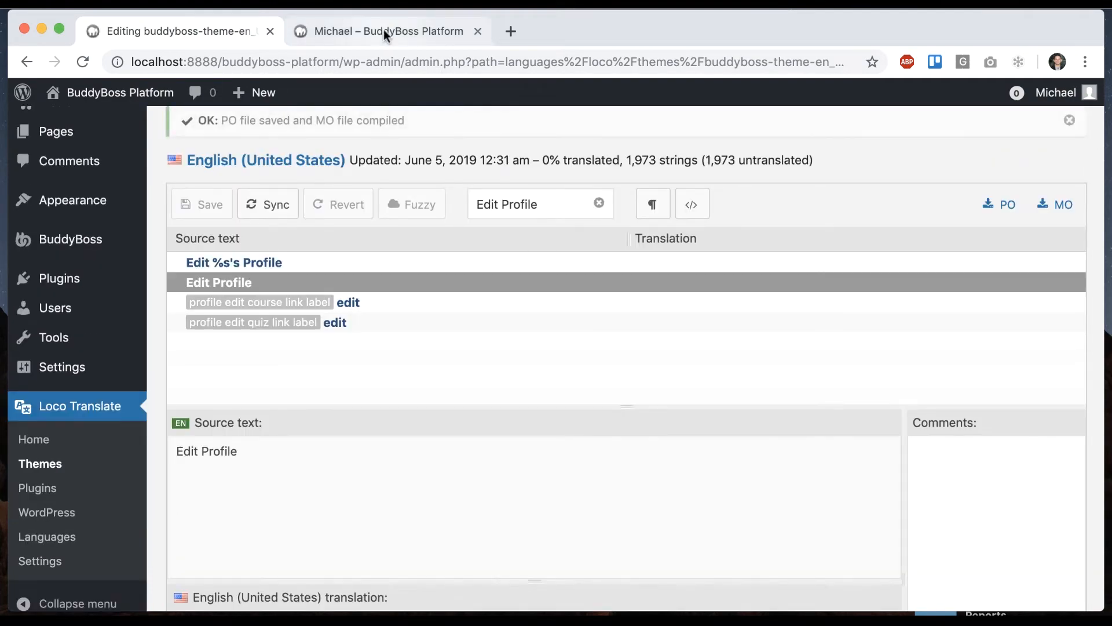
click(386, 31)
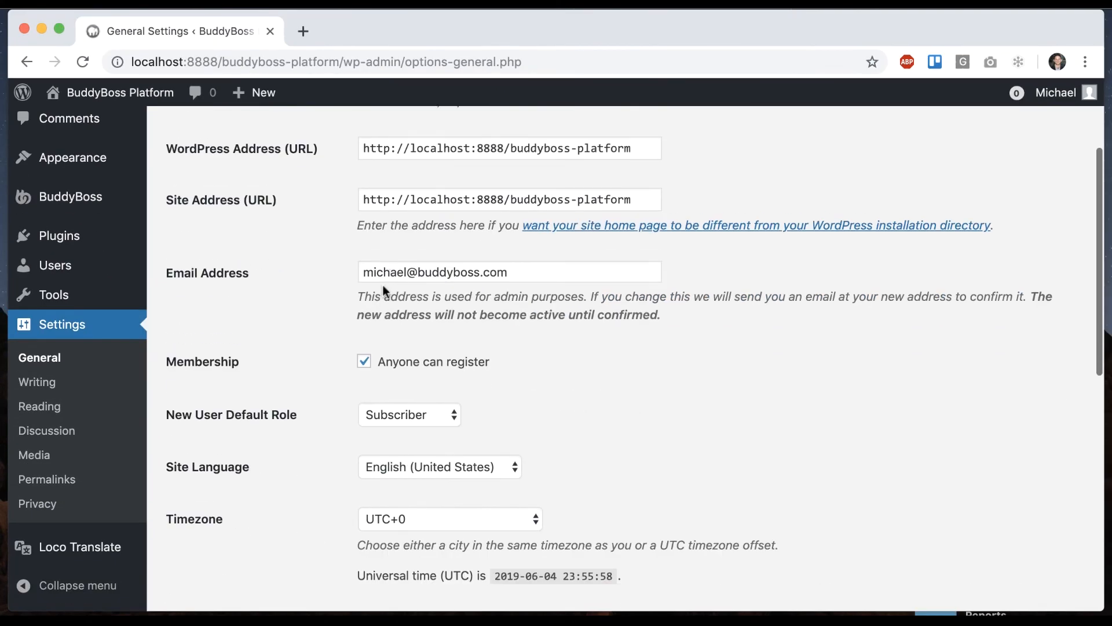
Set the Site Language to a right-to-left language and save the general settings
click(440, 467)
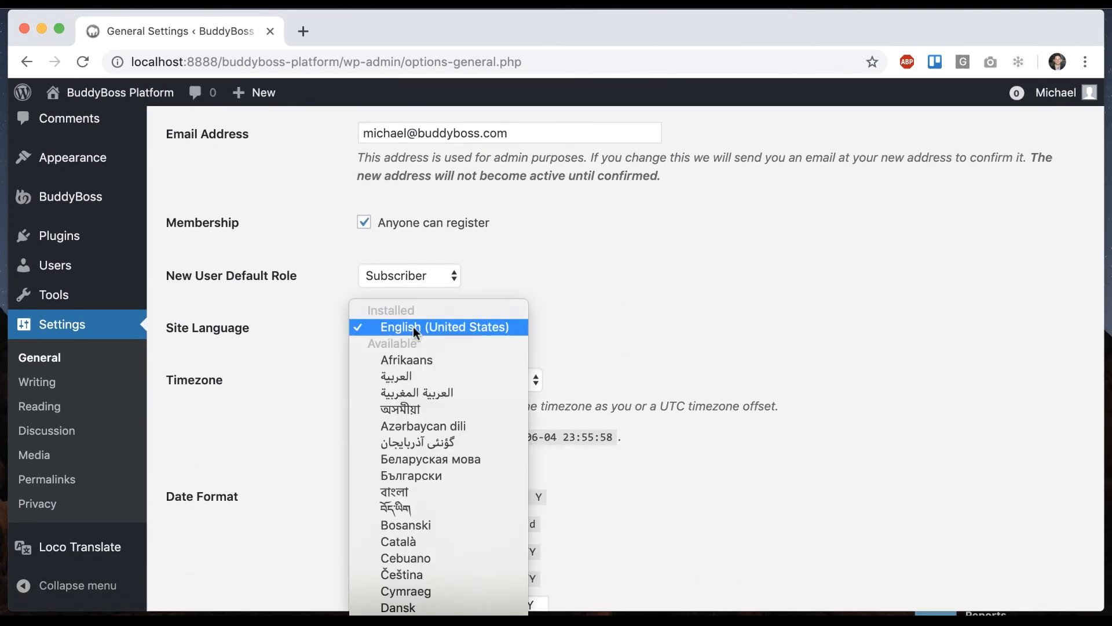
click(445, 327)
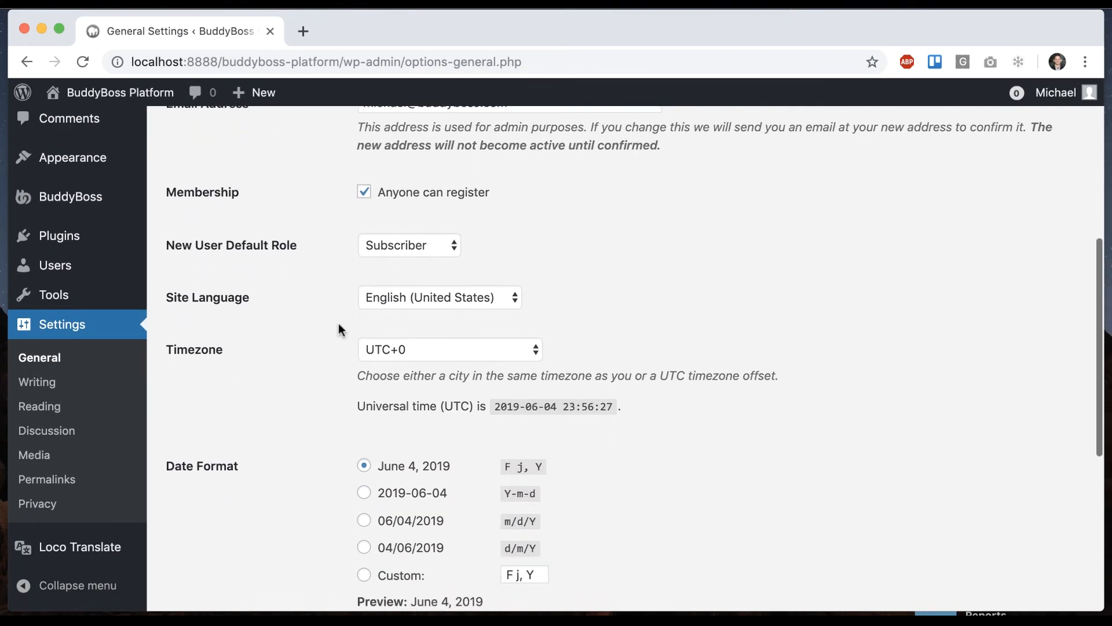
click(439, 296)
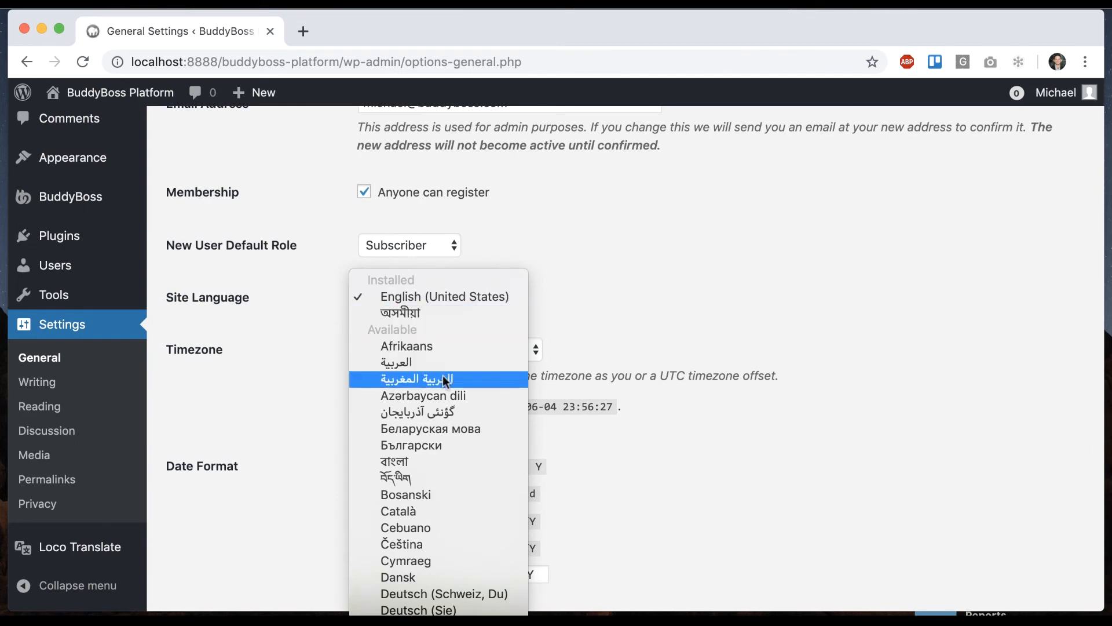
click(212, 521)
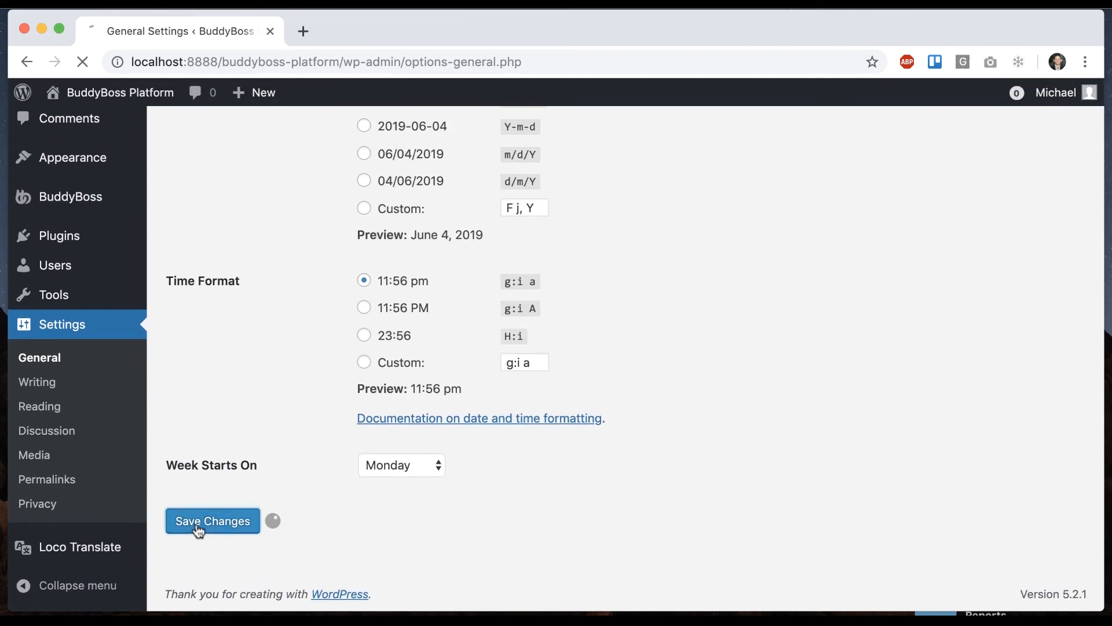
click(213, 521)
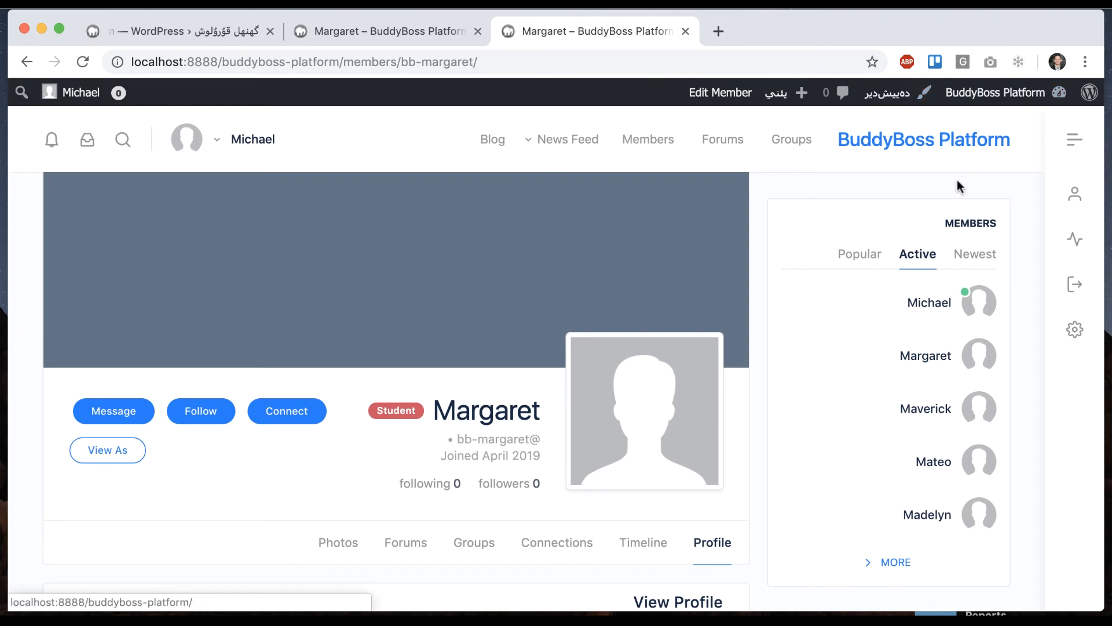
click(386, 32)
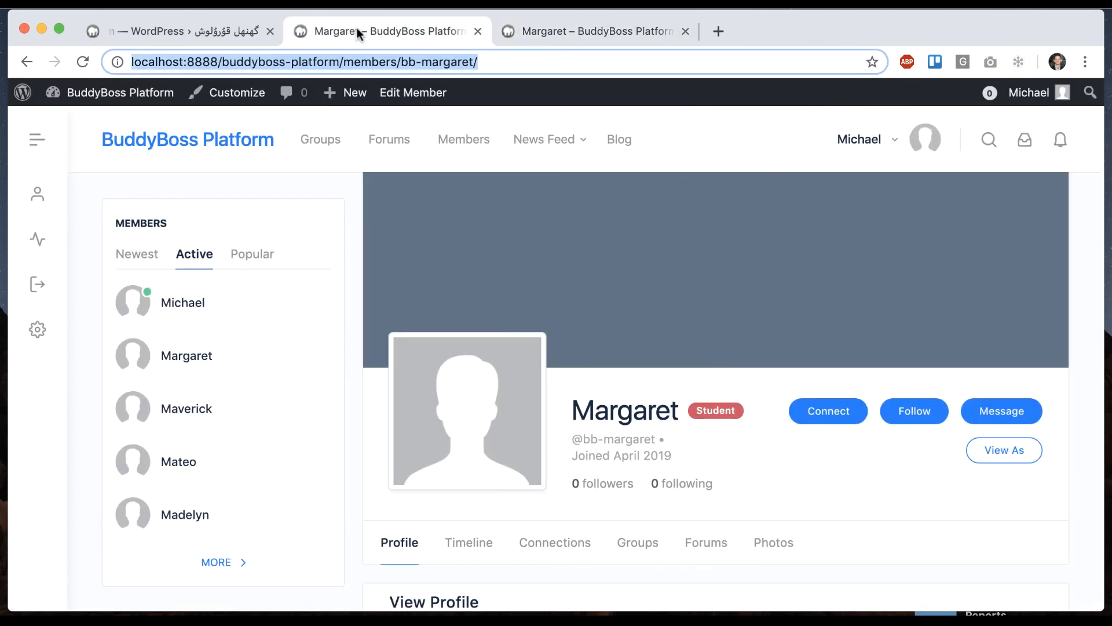